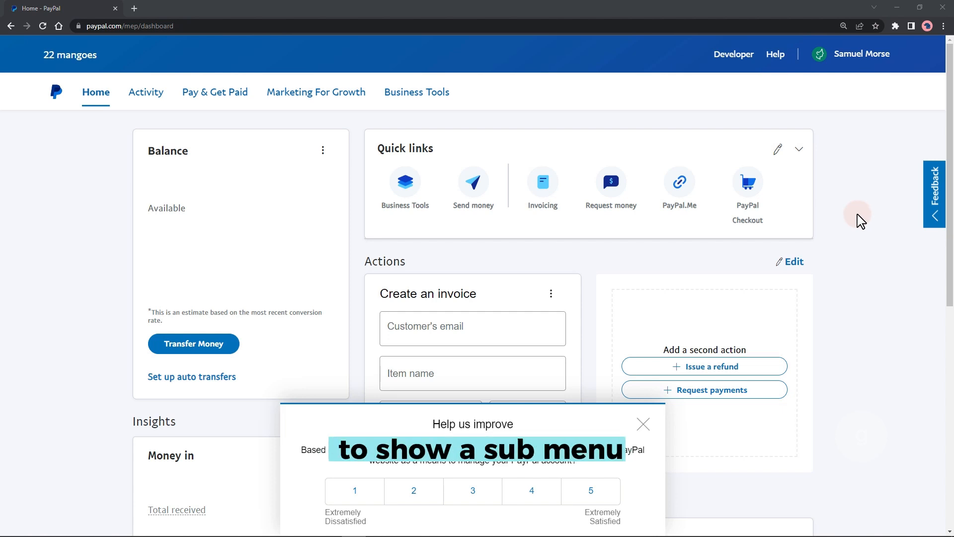
- Open Profile Settings from the business account name menu
left_click(852, 55)
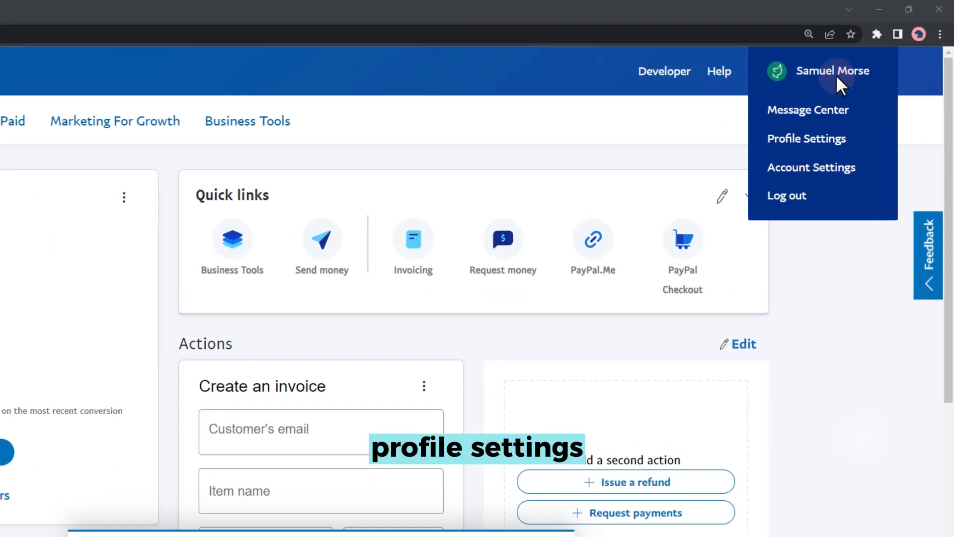
left_click(805, 138)
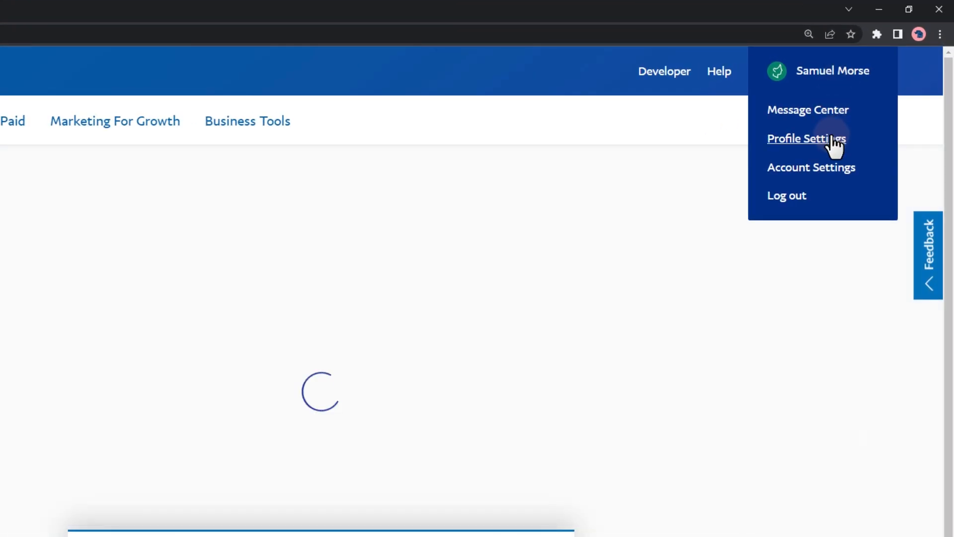
left_click(806, 138)
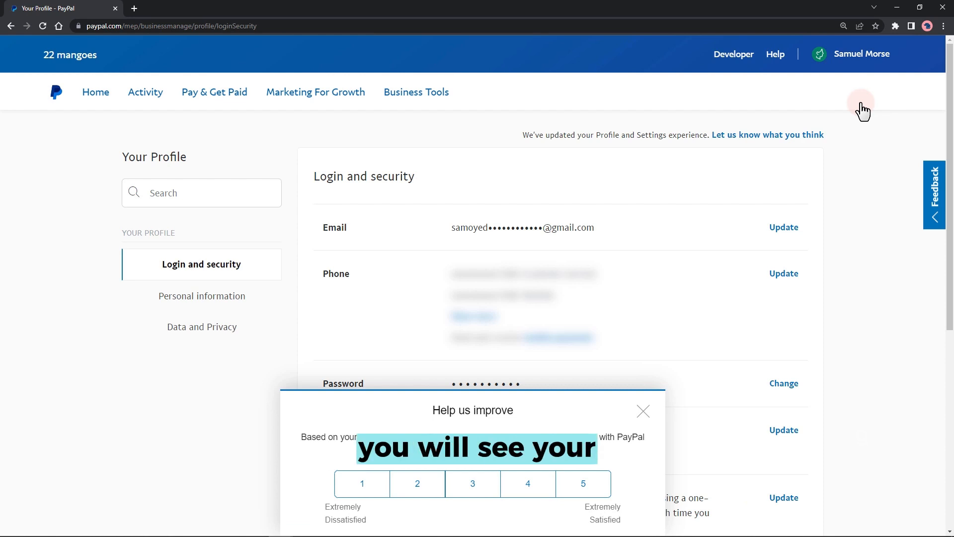
- Scroll through the Login and security page to find the Password row's Change link
left_click(642, 411)
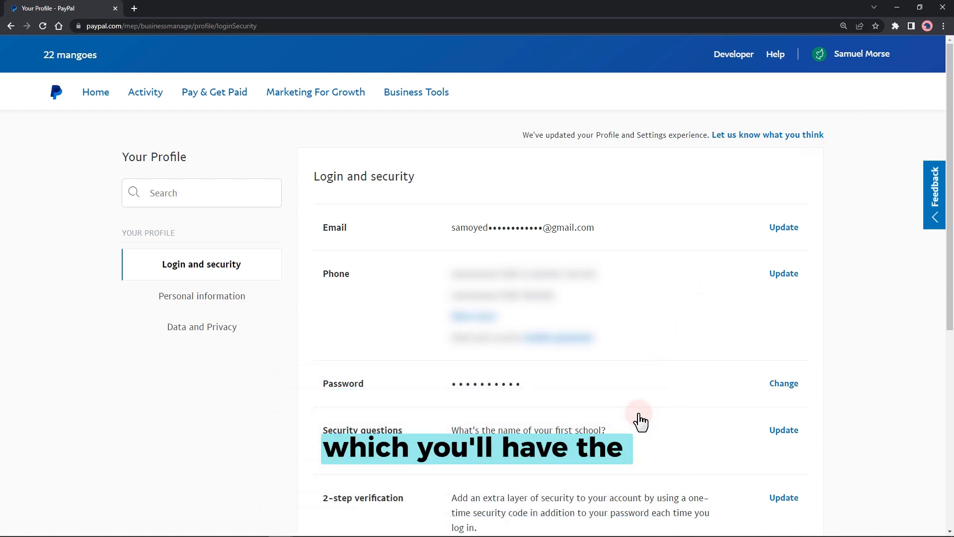
scroll("down", 3)
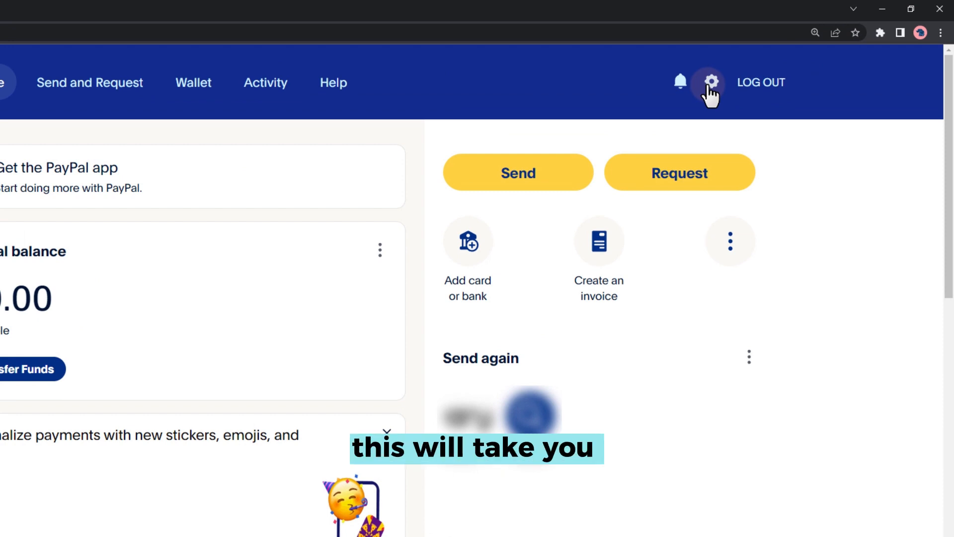
- Open the personal account's settings from the gear icon beside LOG OUT
left_click(709, 82)
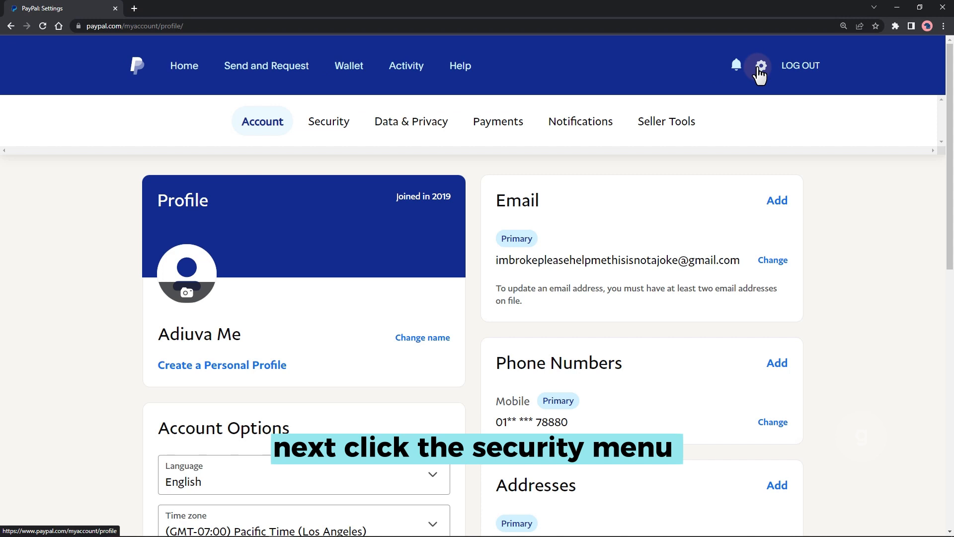
mouse_move(519, 101)
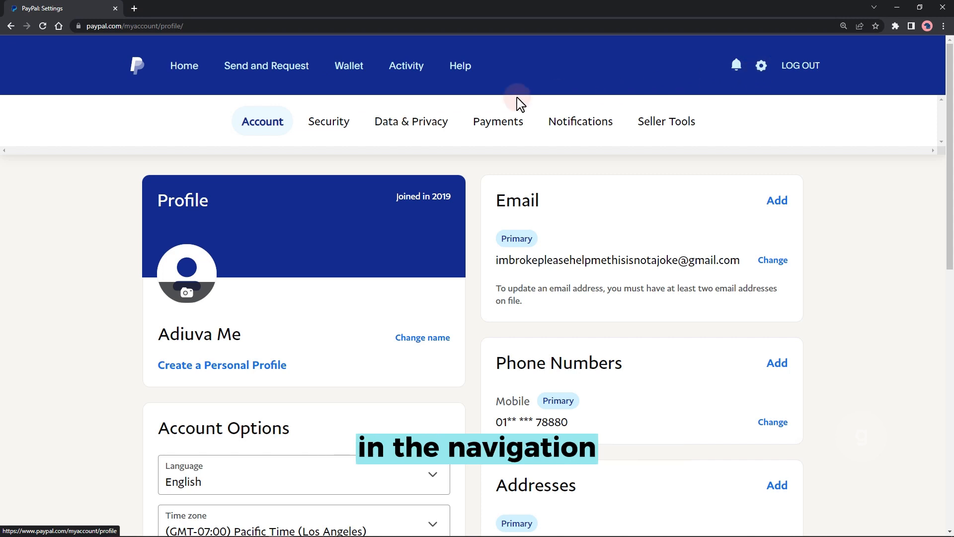
- Switch to the Security tab showing Password with its Update link
left_click(328, 121)
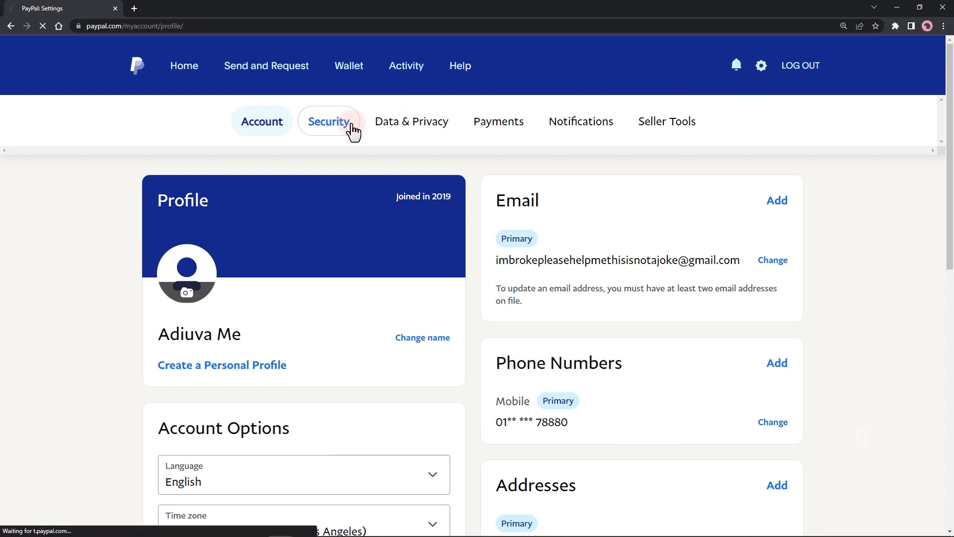
left_click(329, 122)
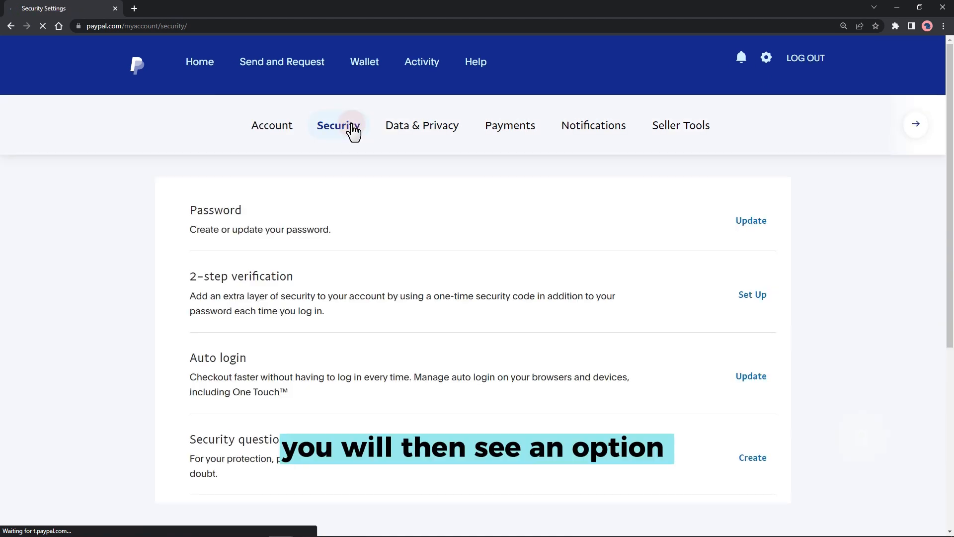